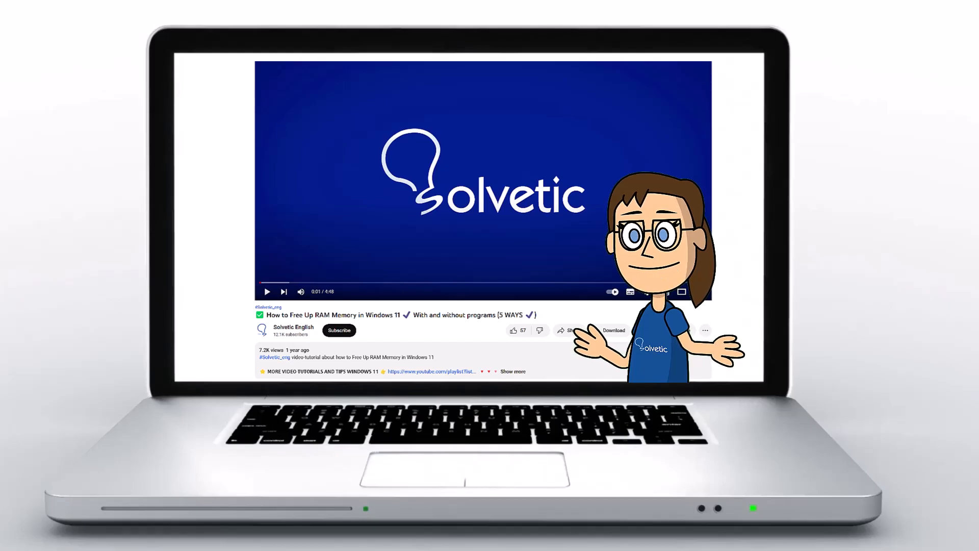
# - Find Control Panel and navigate through Hardware and Sound to Power Options
pyautogui.click(512, 371)
pyautogui.write('c')
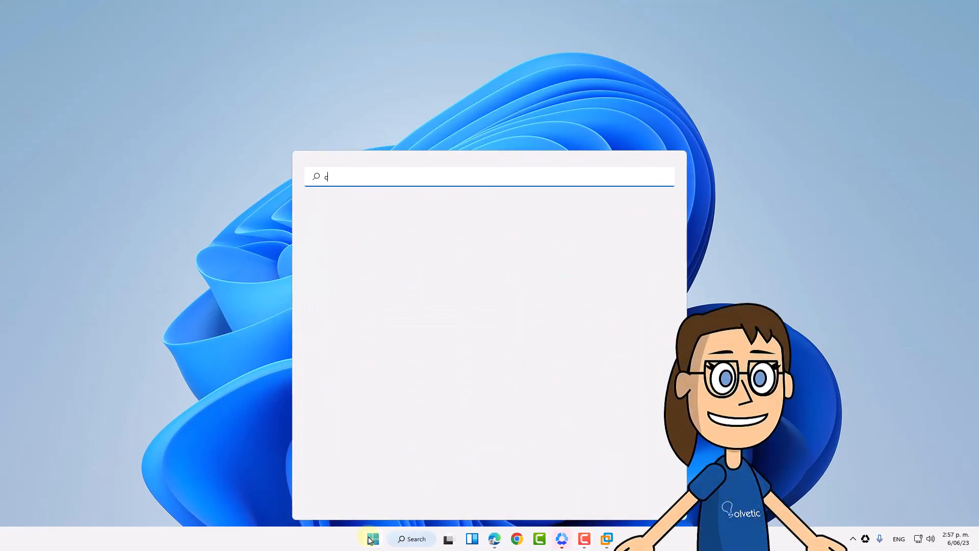
pyautogui.write('ontrol')
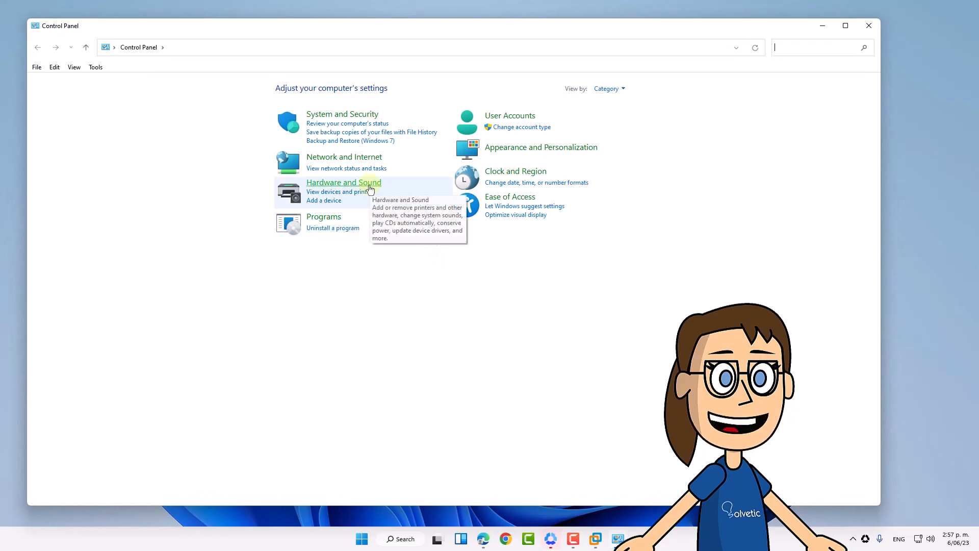
pyautogui.click(344, 182)
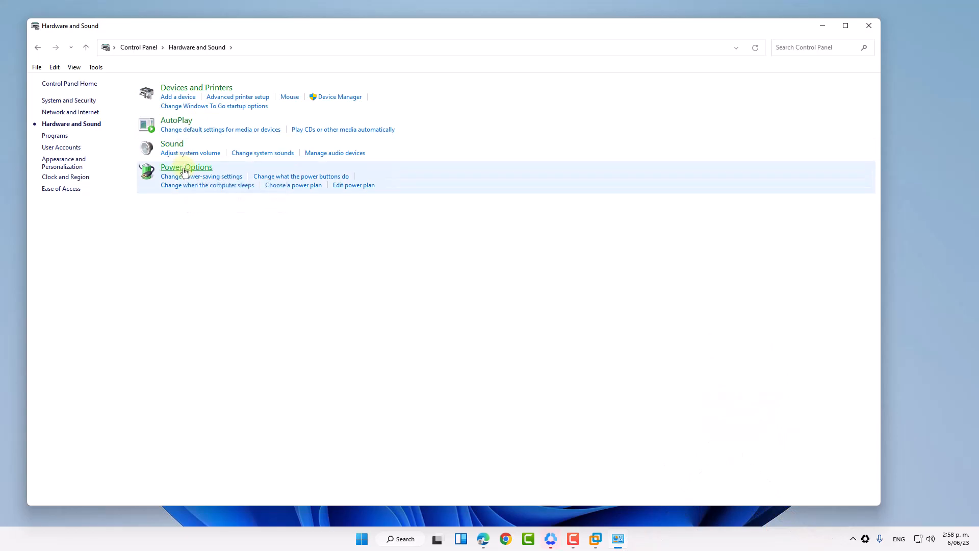
pyautogui.click(185, 167)
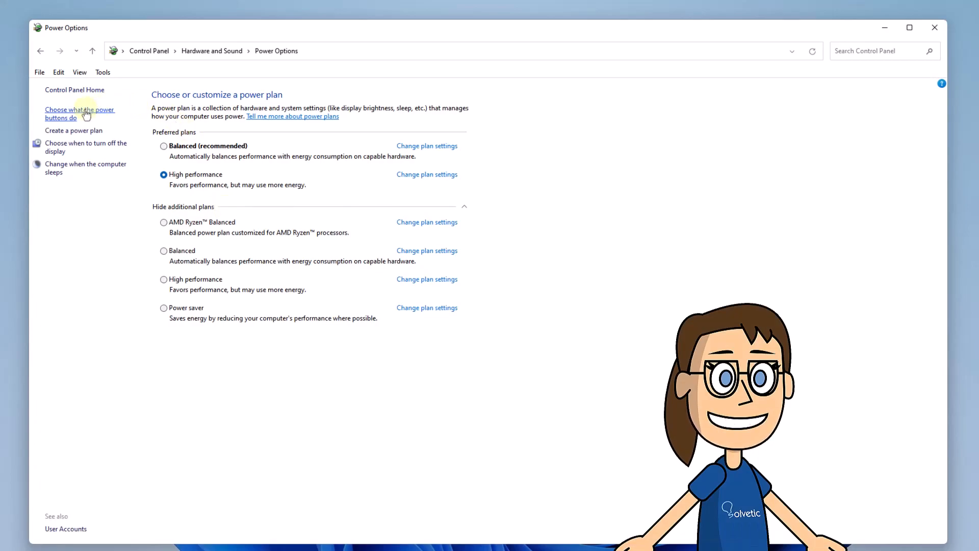
# - In the power button settings, untick 'Turn on fast startup' and save the changes
pyautogui.click(80, 113)
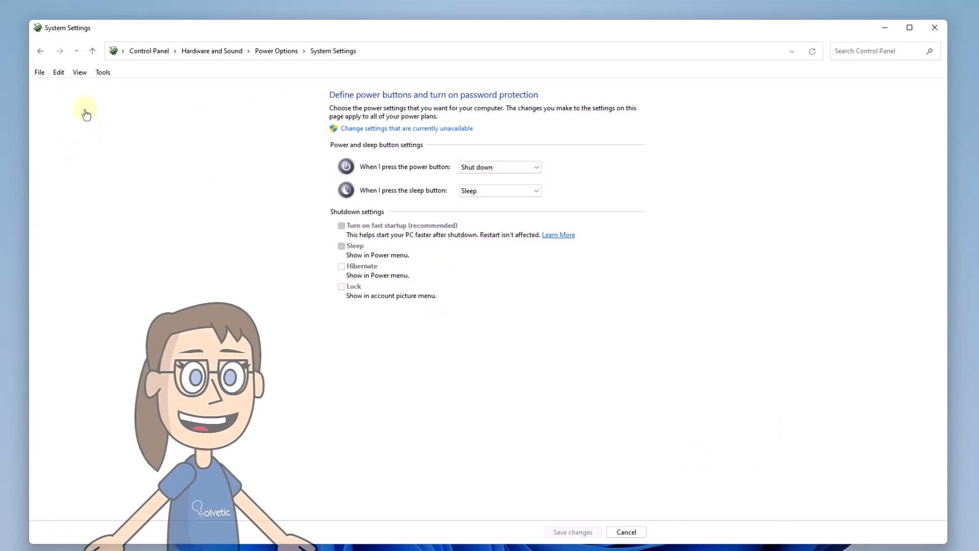
pyautogui.moveTo(382, 147)
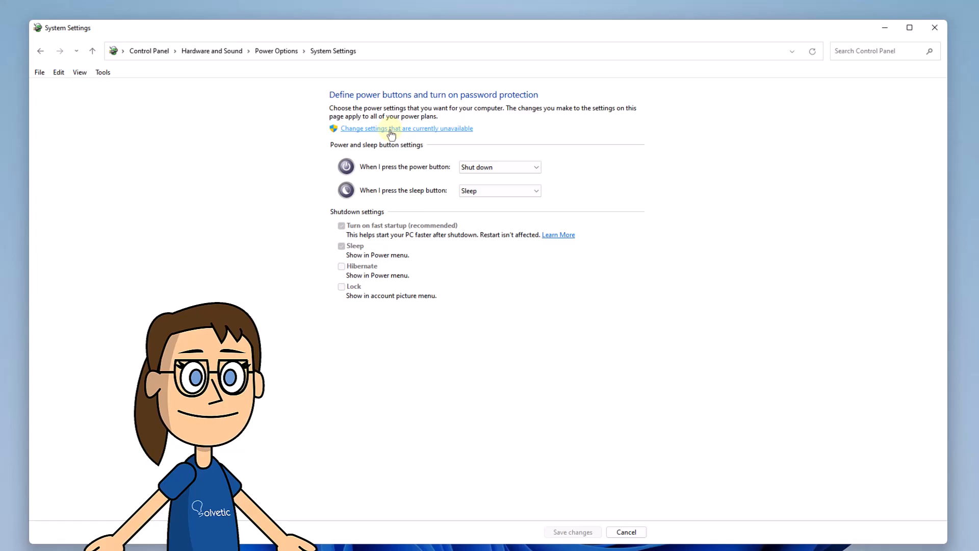
pyautogui.click(407, 128)
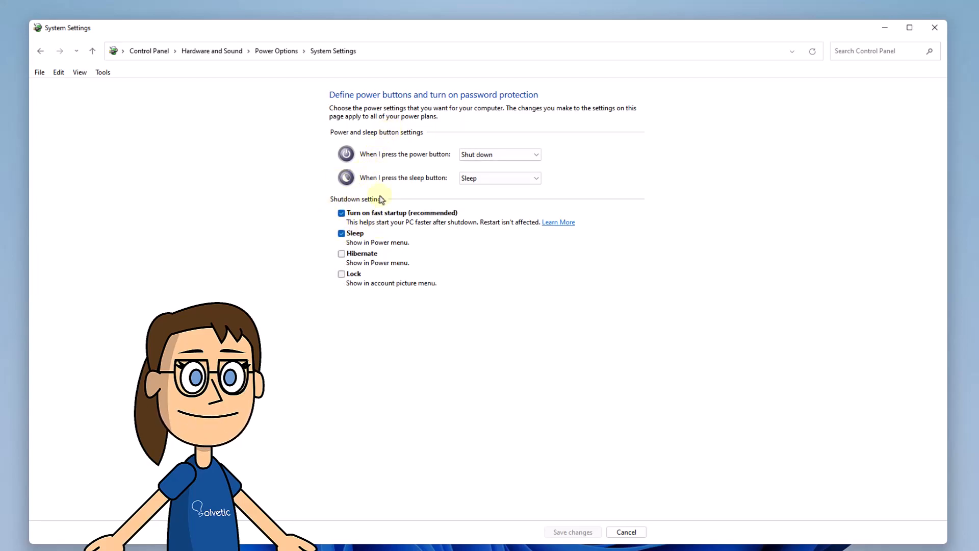
pyautogui.click(342, 212)
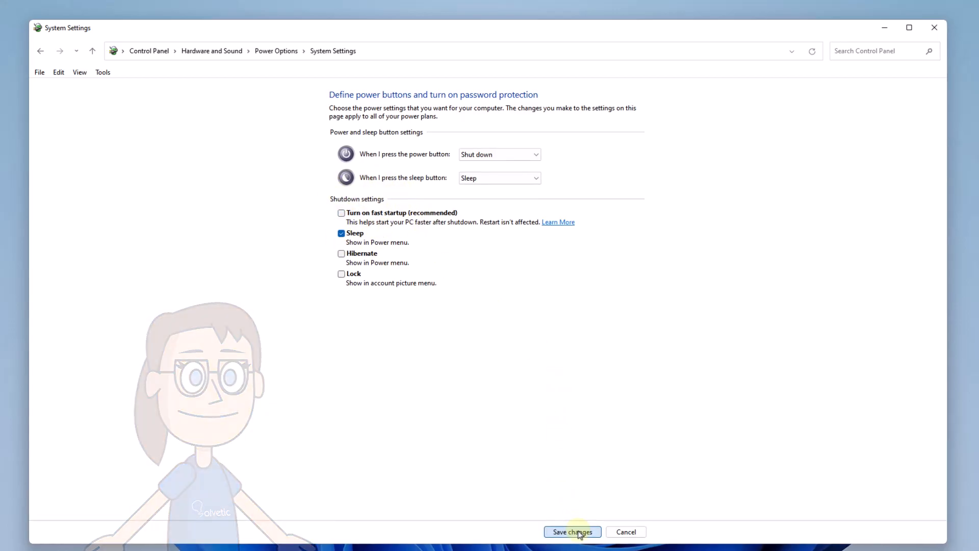
pyautogui.click(571, 531)
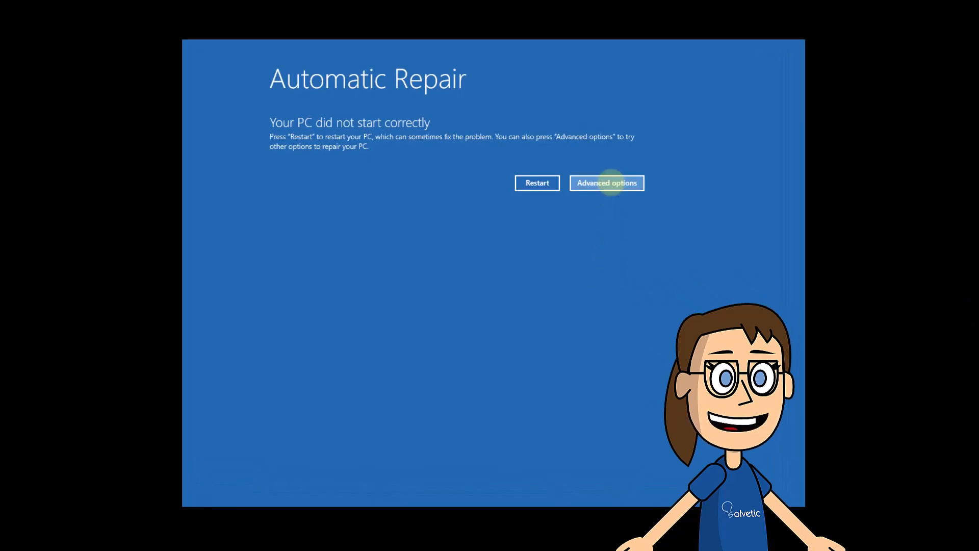
# - From Automatic Repair reach Troubleshoot's Advanced options and launch Startup Repair
pyautogui.click(606, 183)
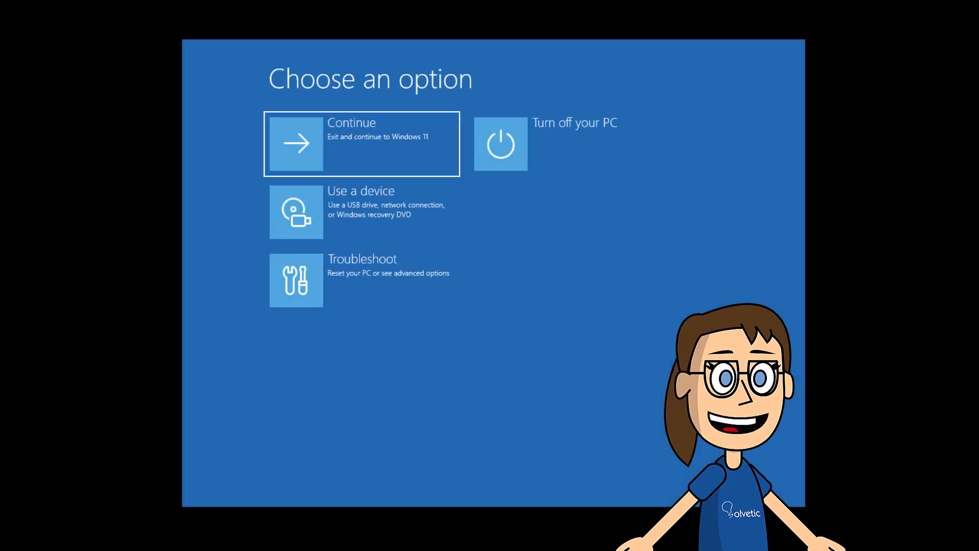
pyautogui.moveTo(406, 277)
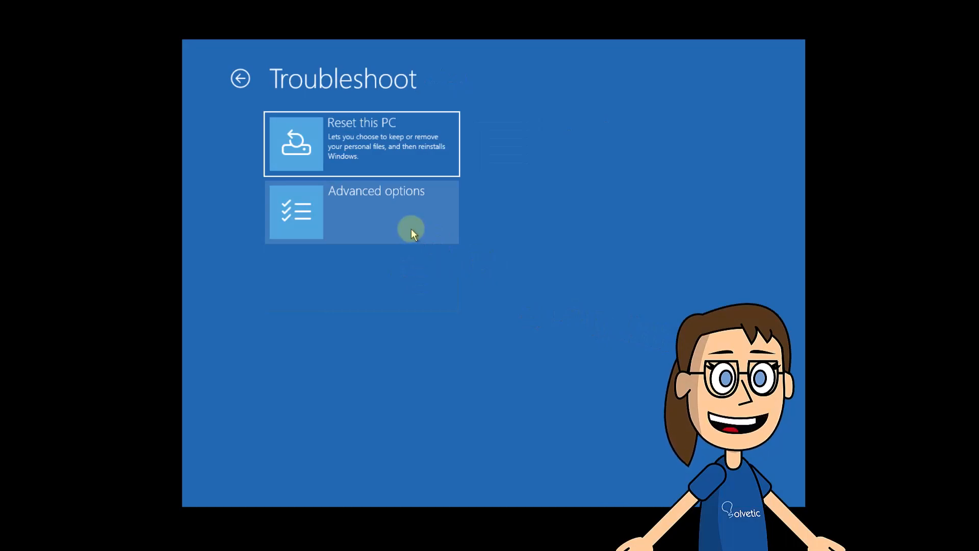
pyautogui.click(361, 212)
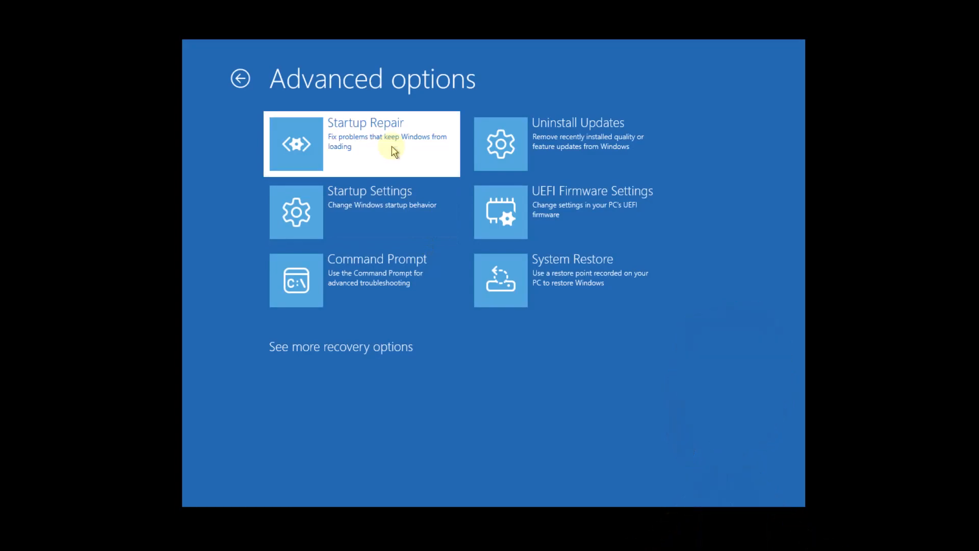
pyautogui.click(361, 143)
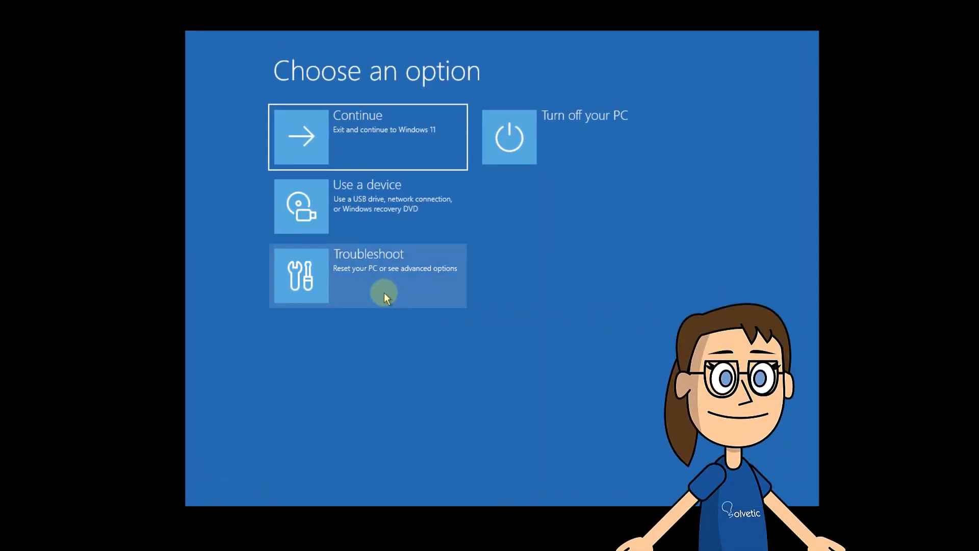
# - Go Troubleshoot > Advanced options > Command Prompt to get an X:\Windows\System32 prompt
pyautogui.click(367, 275)
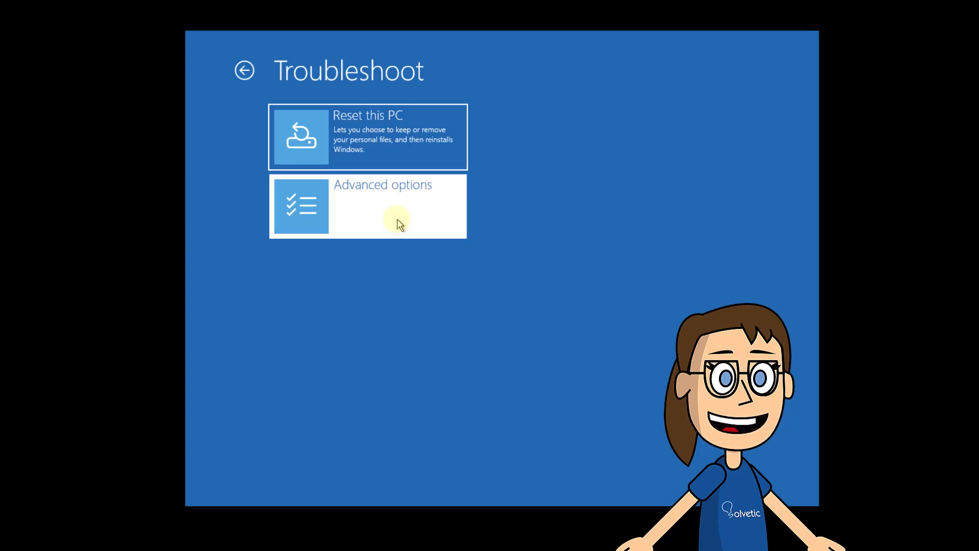
pyautogui.click(368, 206)
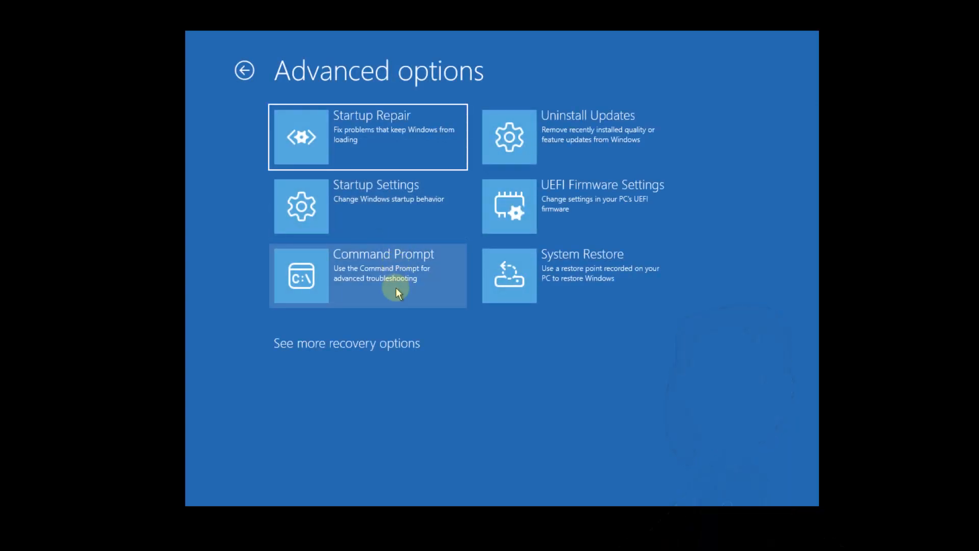
pyautogui.click(368, 275)
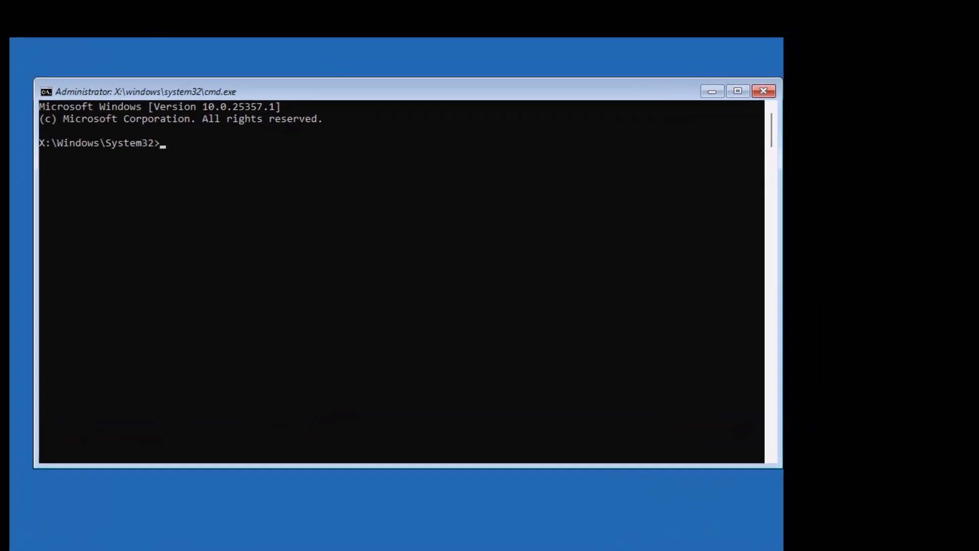
# - Run bootrec /fixmbr, clear the screen, then attempt bootrec /fixboot
pyautogui.write('b')
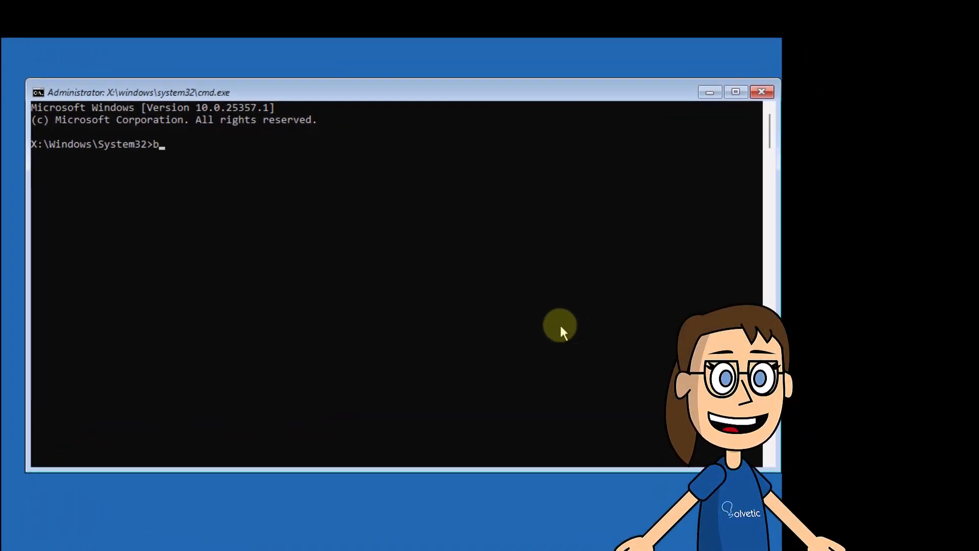
pyautogui.write('ootrec /')
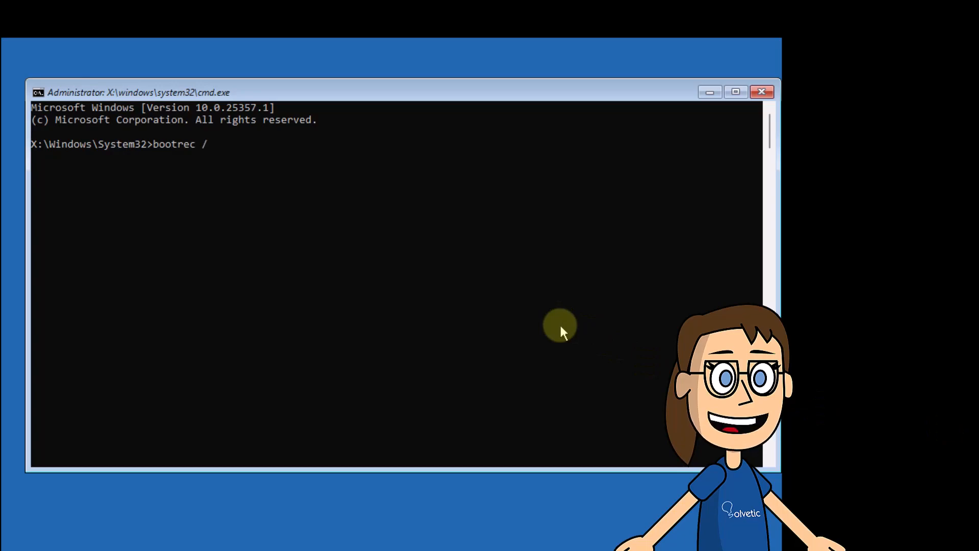
pyautogui.write('fixmbr')
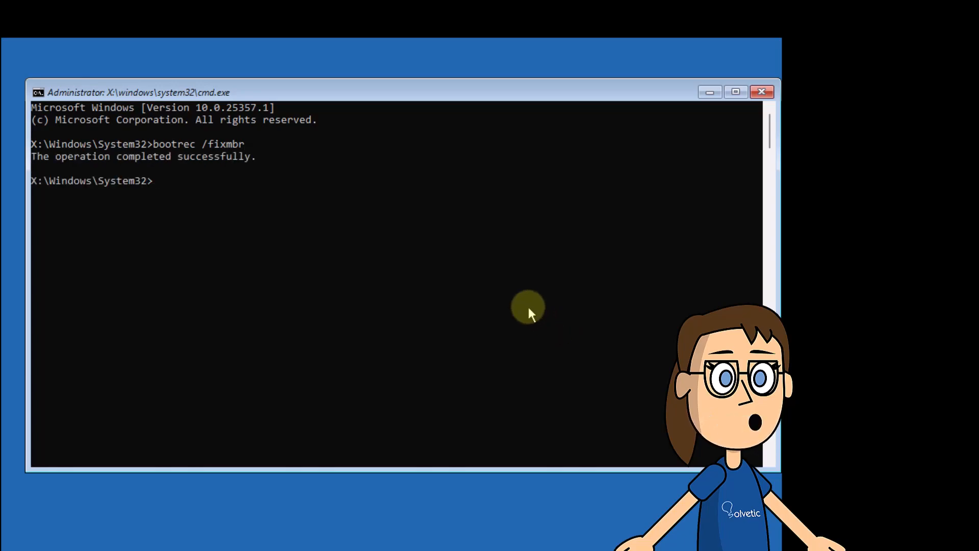
pyautogui.write('cls')
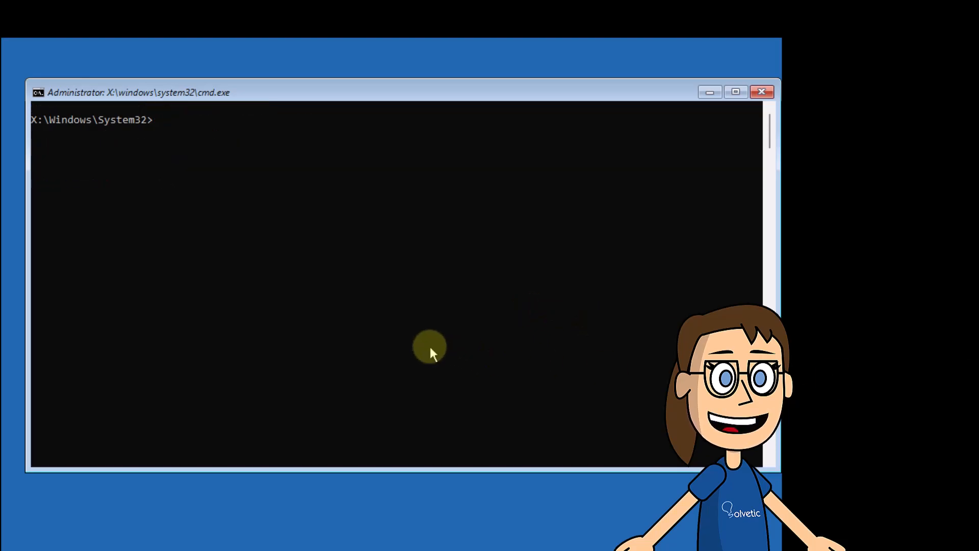
pyautogui.write('bootrec /')
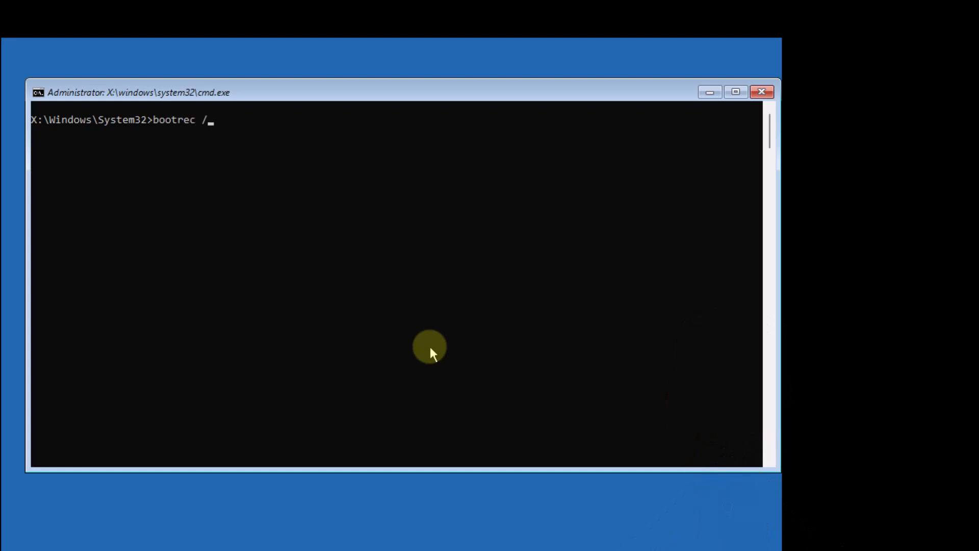
pyautogui.write('fixboot')
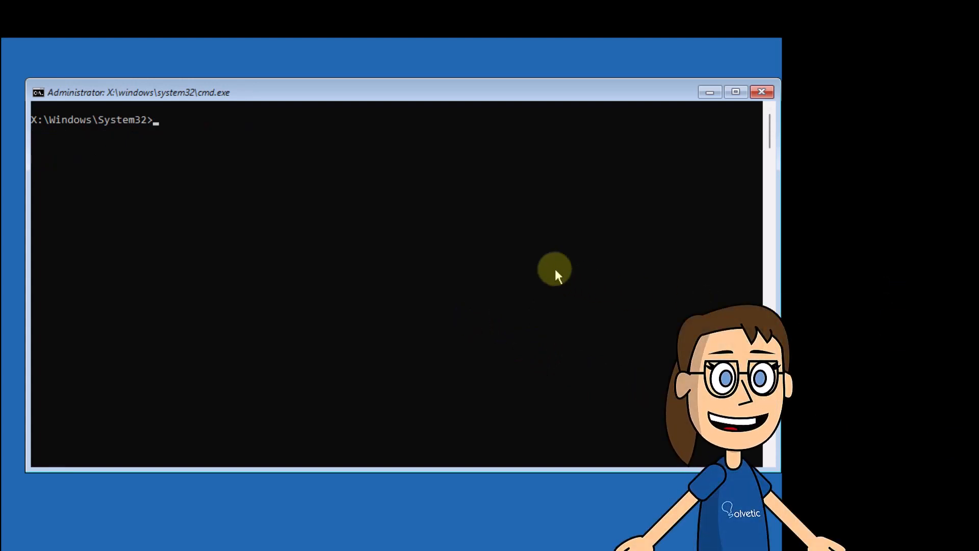
# - Run bootsect /nt60 sys to update the boot code on the targeted volumes
pyautogui.write('boot')
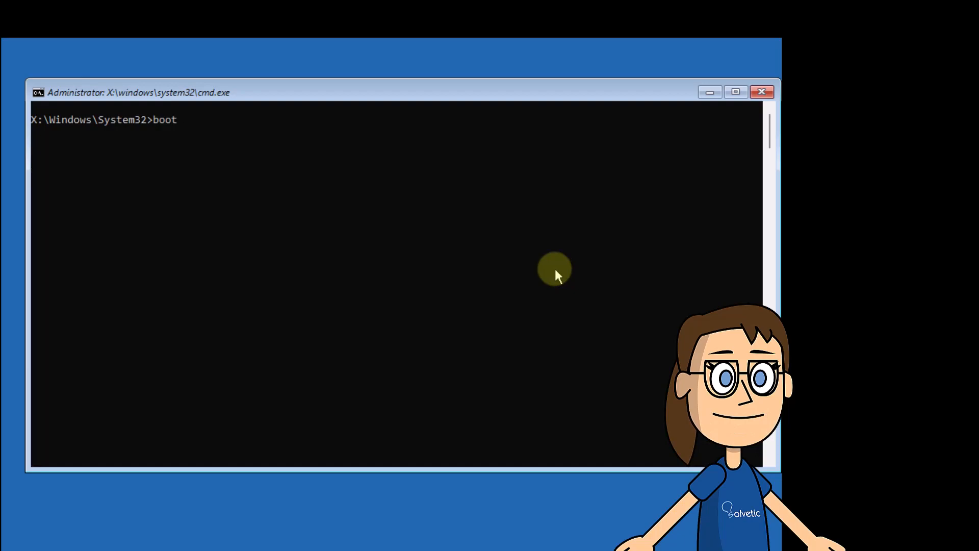
pyautogui.write('sct')
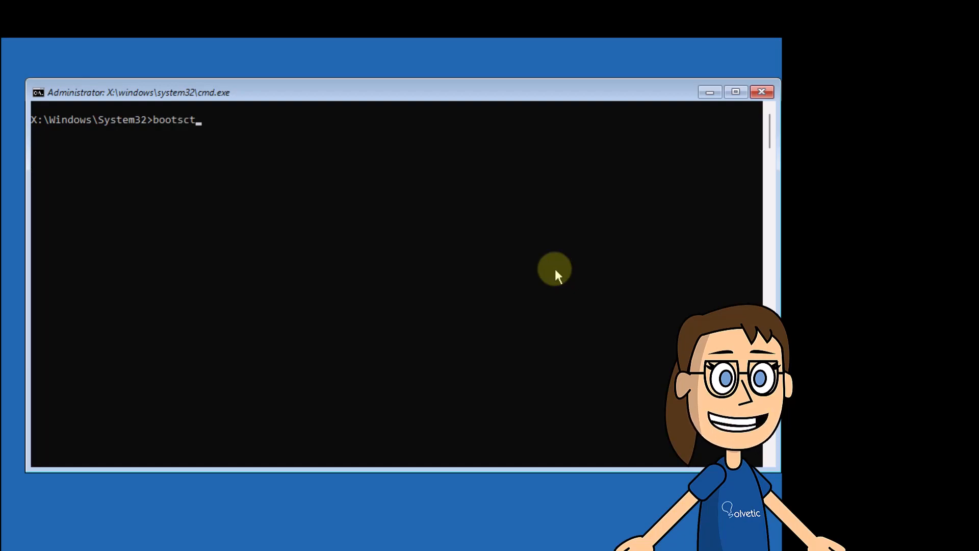
pyautogui.write('/nt6')
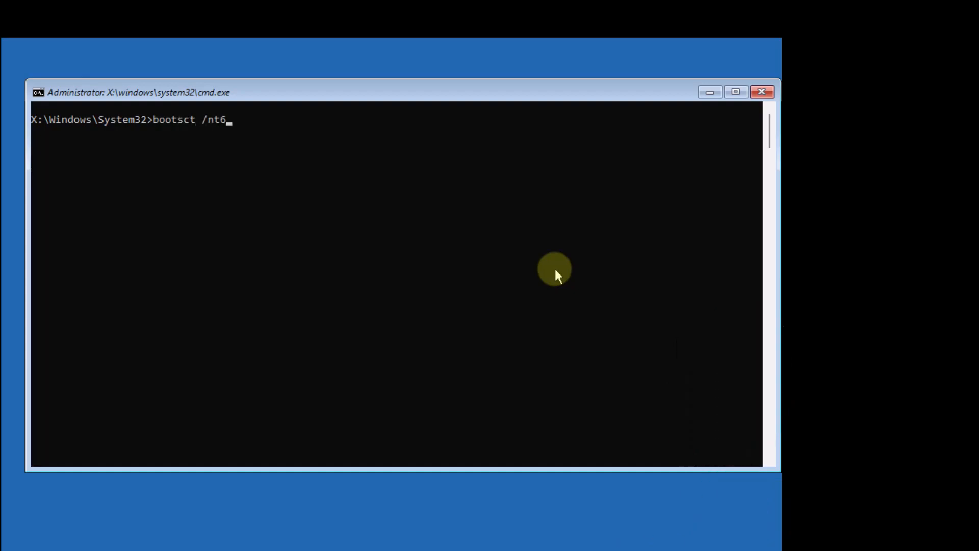
pyautogui.write('0')
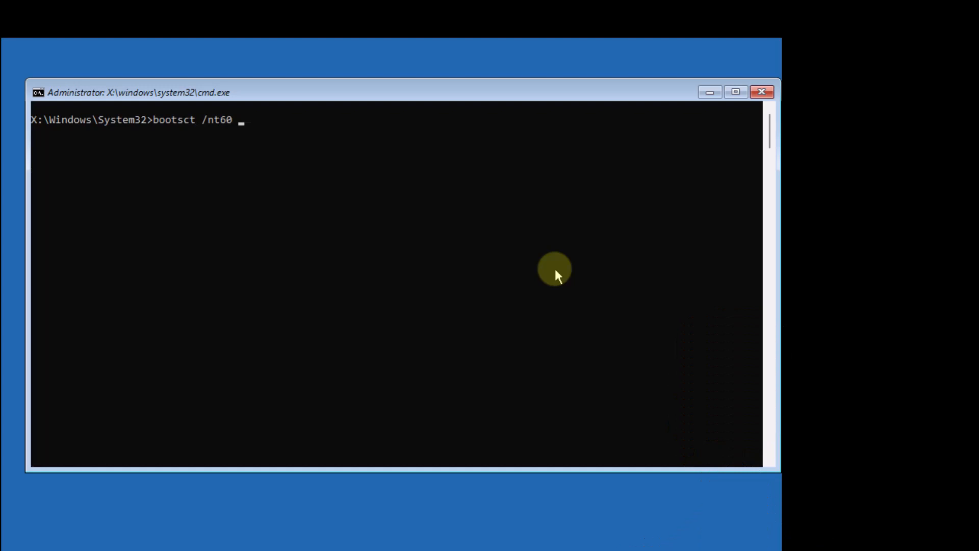
pyautogui.write('sys')
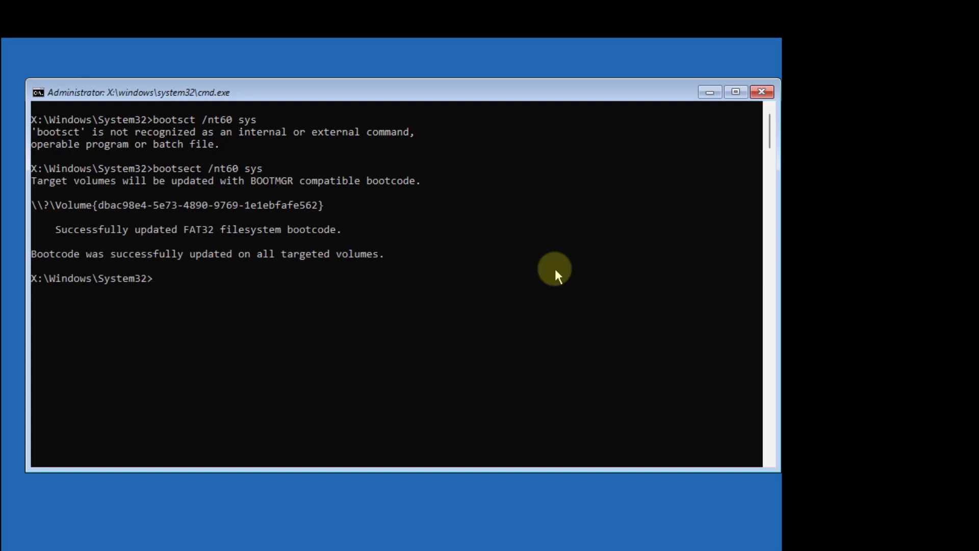
pyautogui.write('clea')
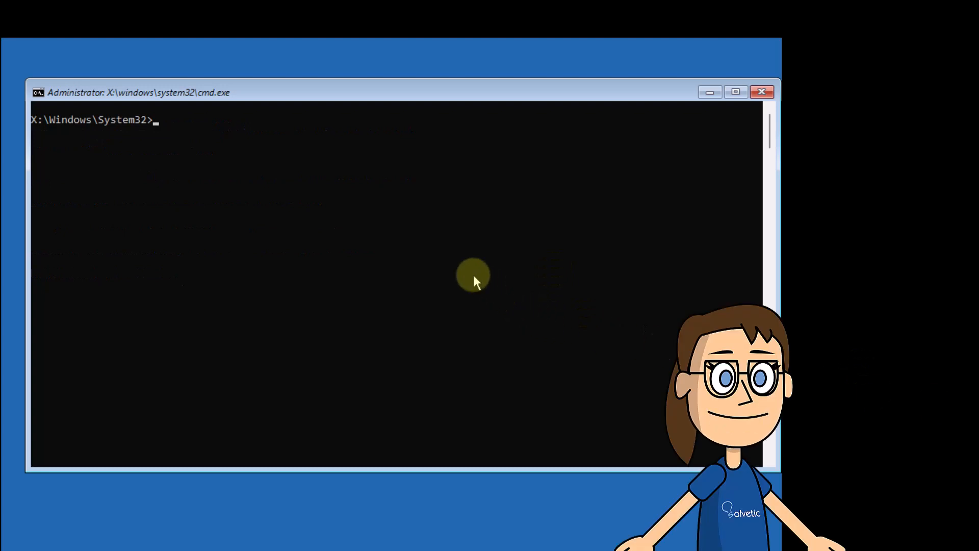
# - Run bootrec /fixboot successfully, then clear the screen
pyautogui.write('bootrec')
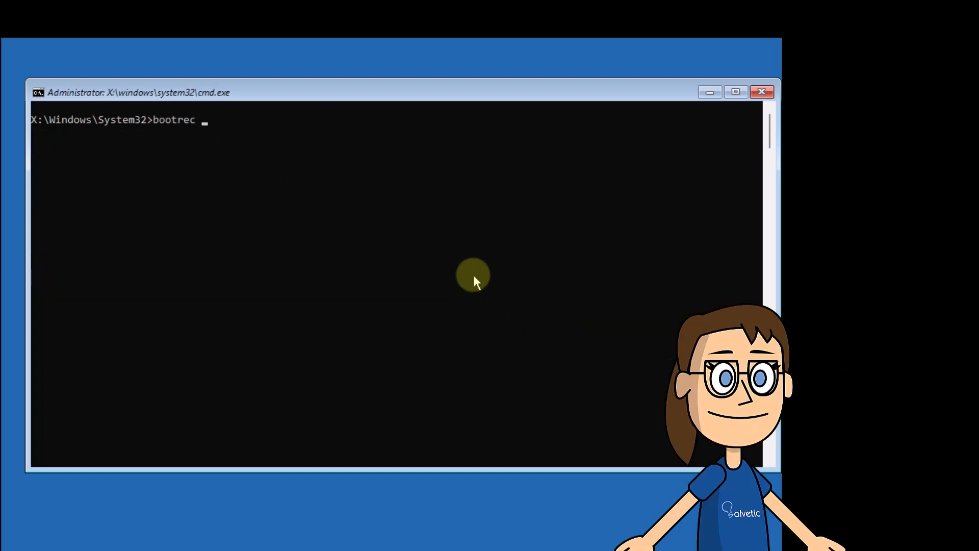
pyautogui.write('/fixb')
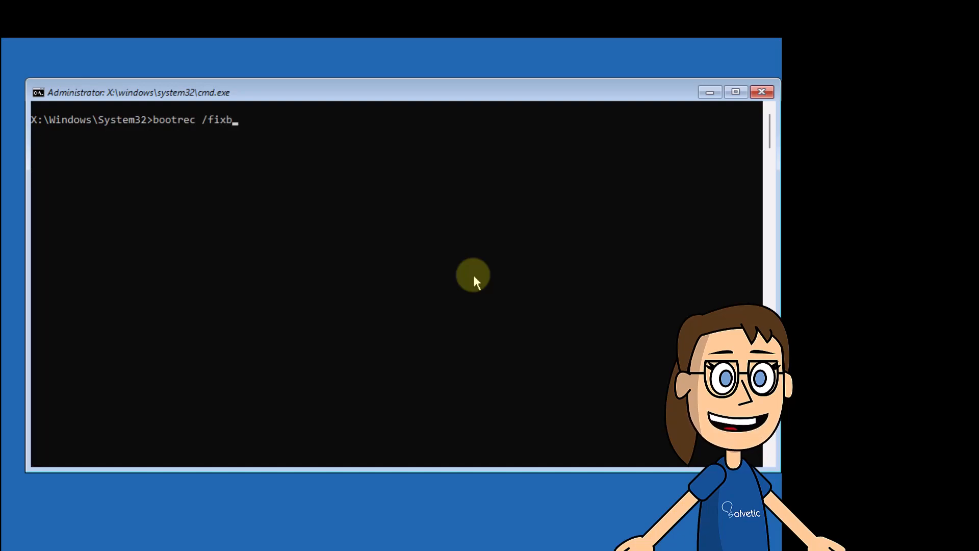
pyautogui.write('oot')
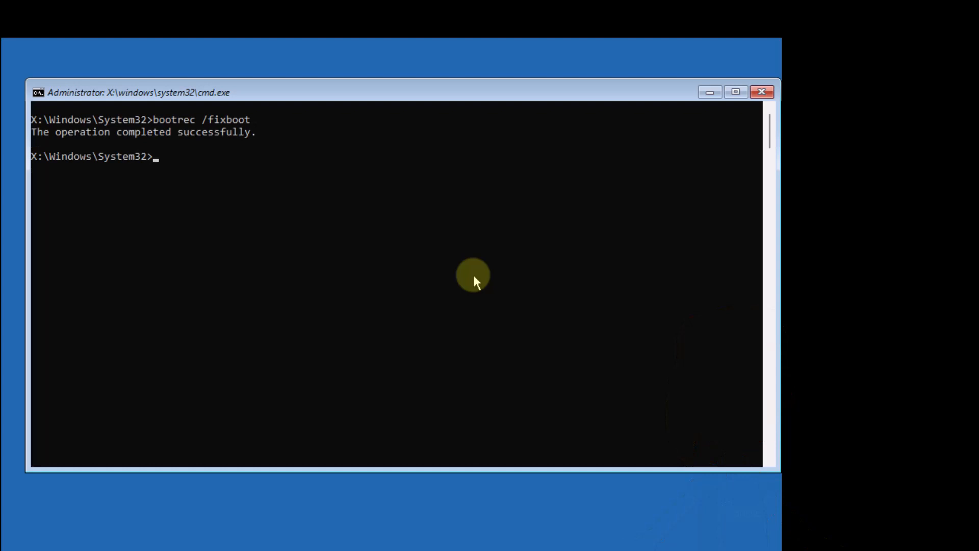
pyautogui.write('cls')
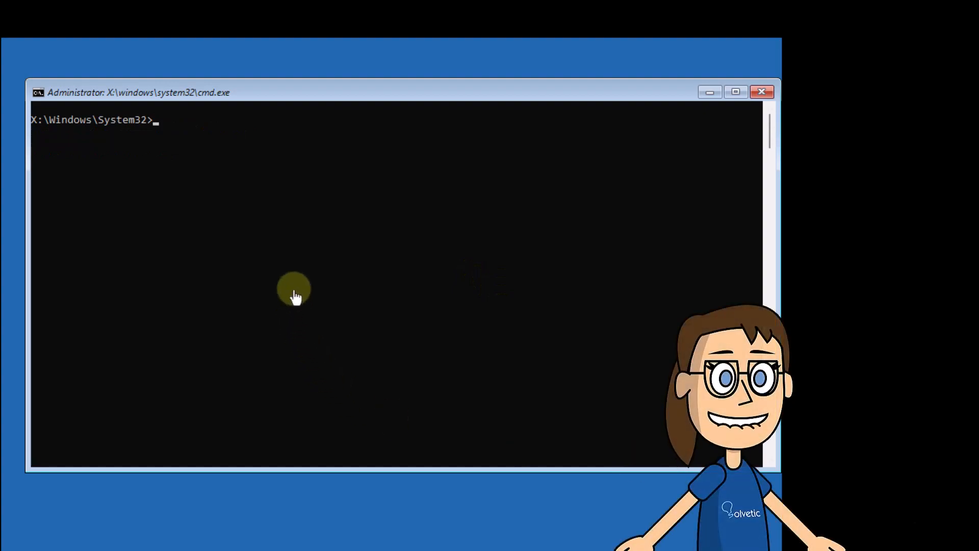
# - Run bootrec /rebuildbcd, then exit the recovery Command Prompt
pyautogui.write('bootrec /rebuild')
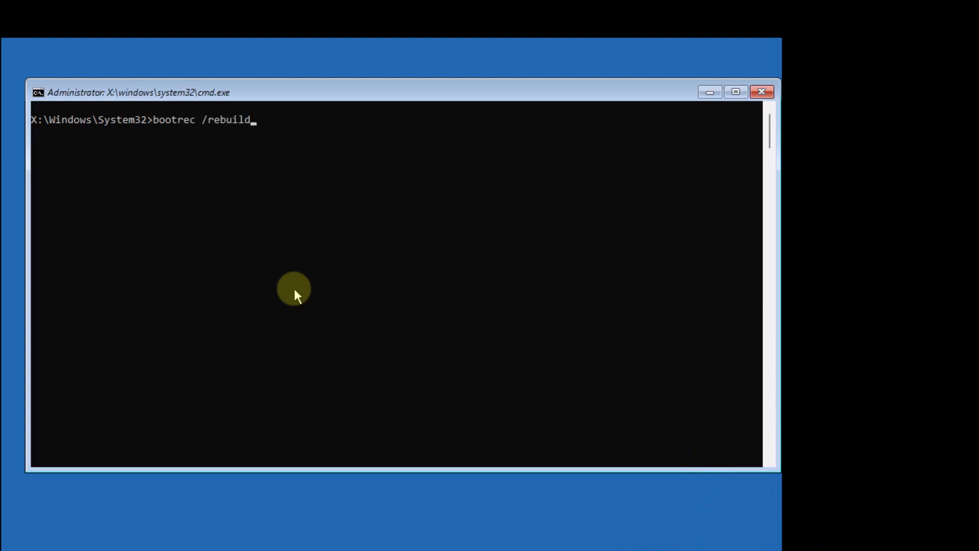
pyautogui.write('bcd')
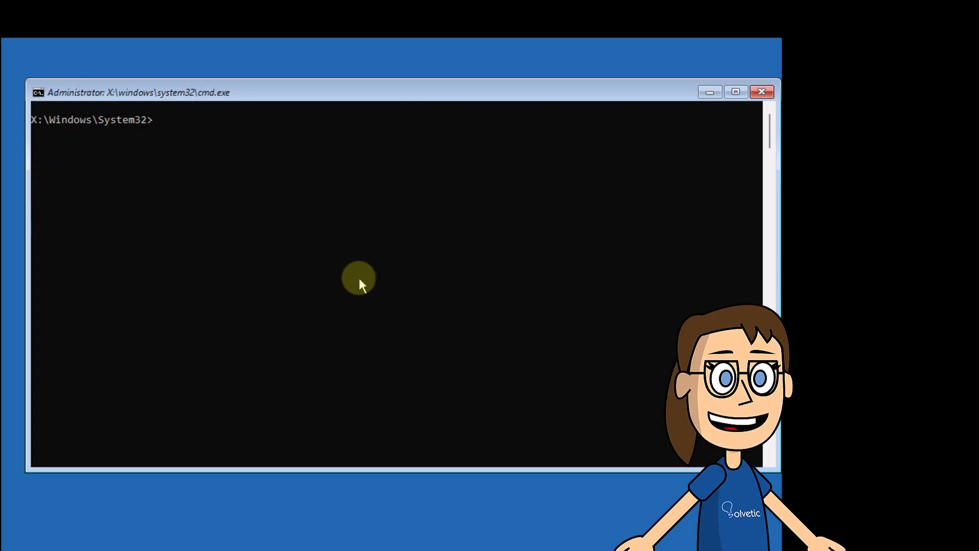
pyautogui.write('exit')
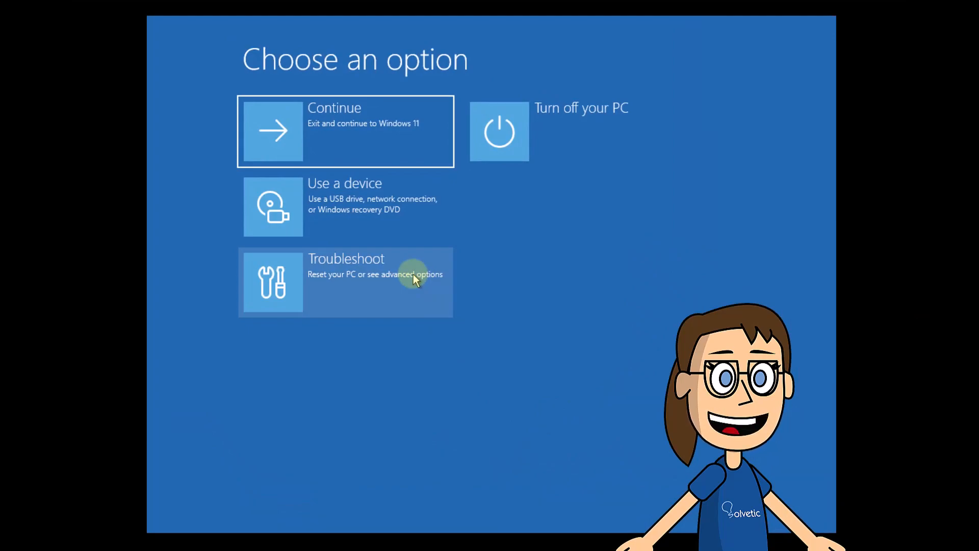
# - From Choose an option go Troubleshoot > Advanced options and start System Restore
pyautogui.click(345, 281)
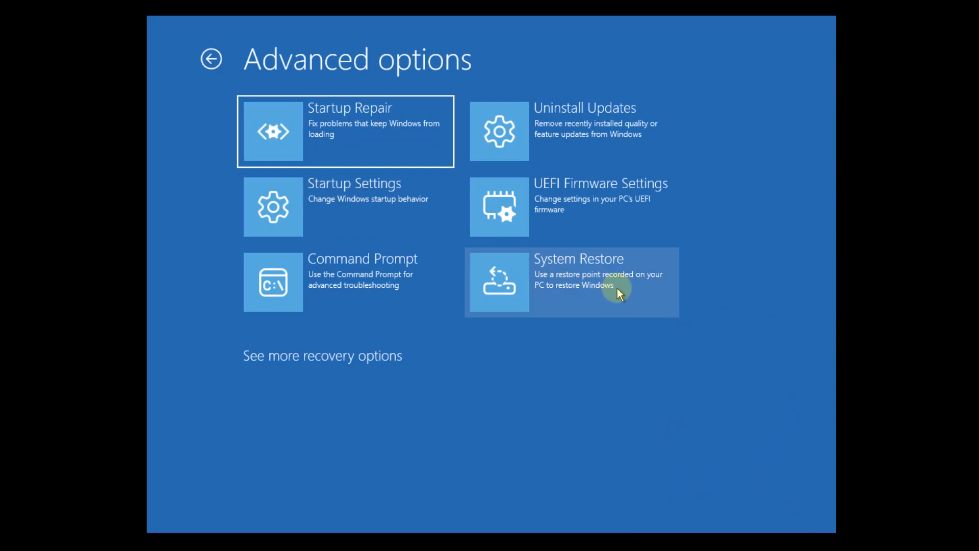
pyautogui.click(571, 281)
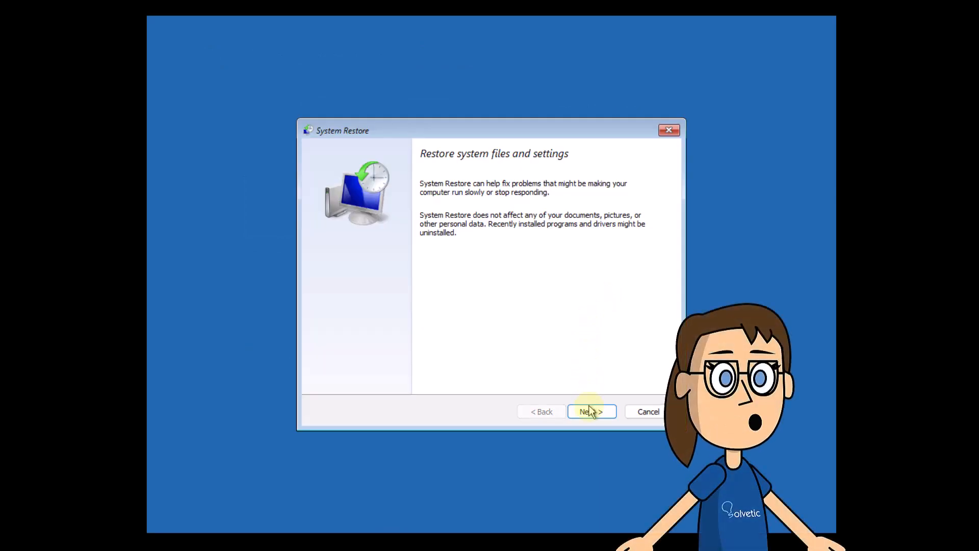
# - Select the 6/5/2023 Windows Update restore point, finish the wizard and confirm Yes to restore
pyautogui.click(592, 411)
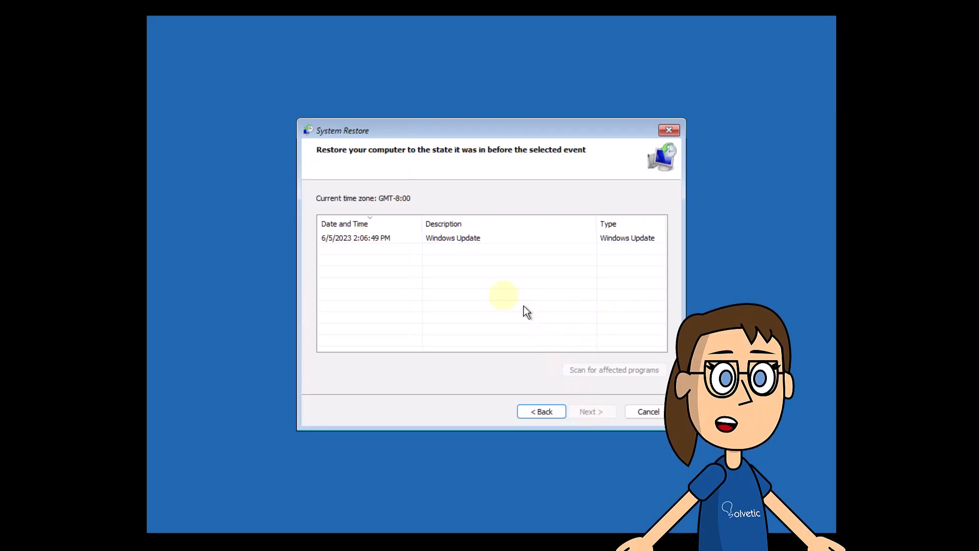
pyautogui.click(453, 237)
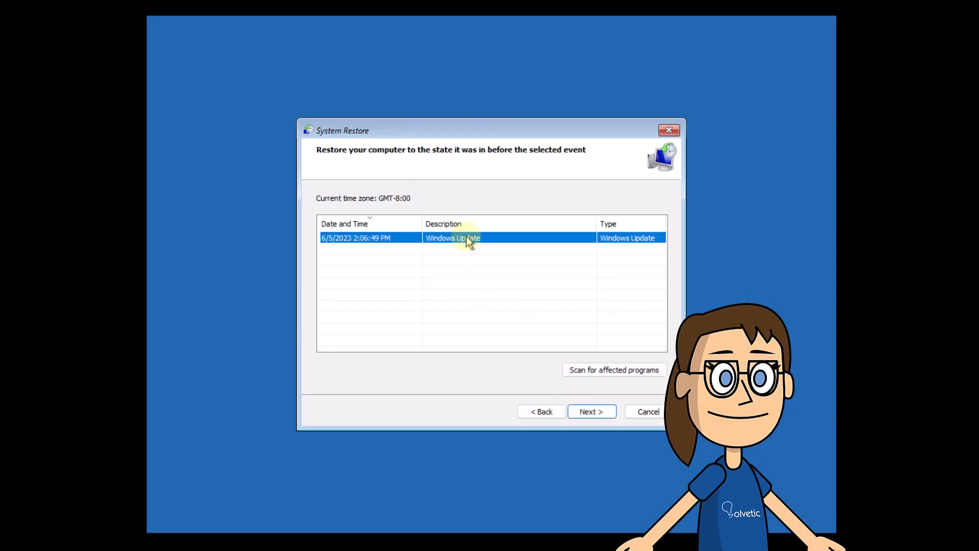
pyautogui.moveTo(509, 373)
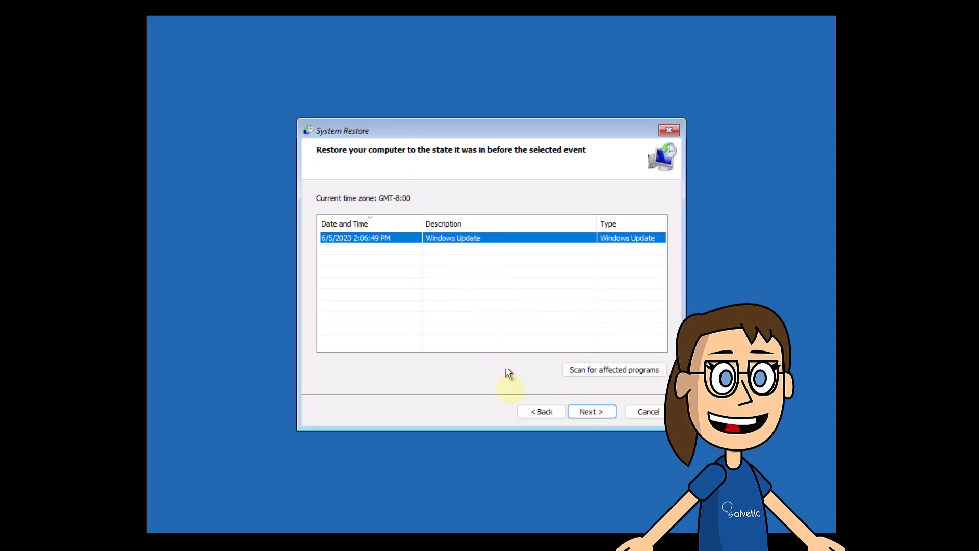
pyautogui.click(590, 411)
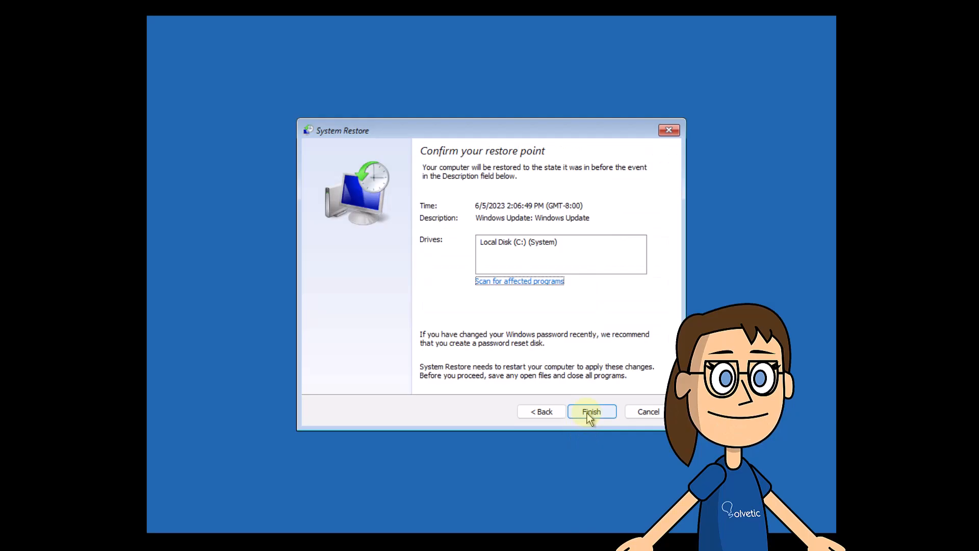
pyautogui.click(590, 411)
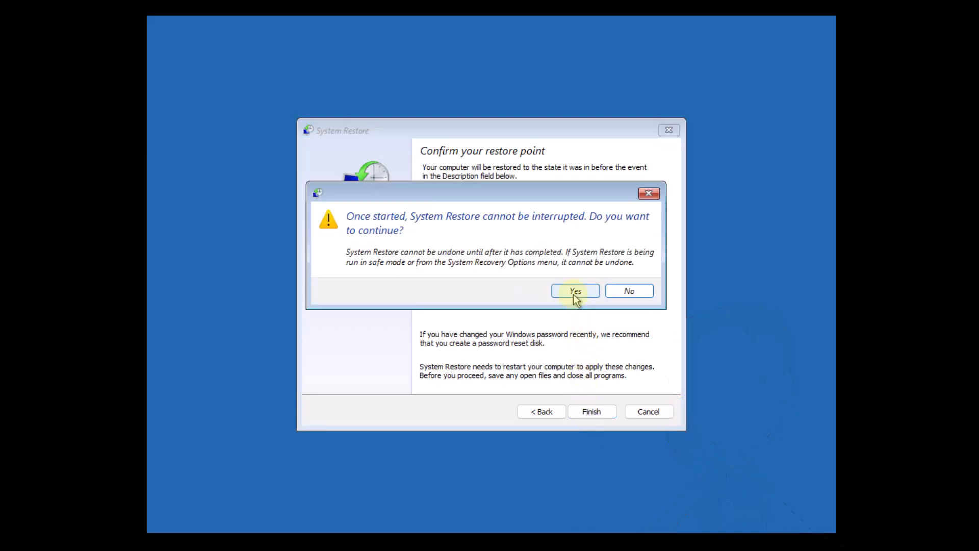
pyautogui.click(574, 290)
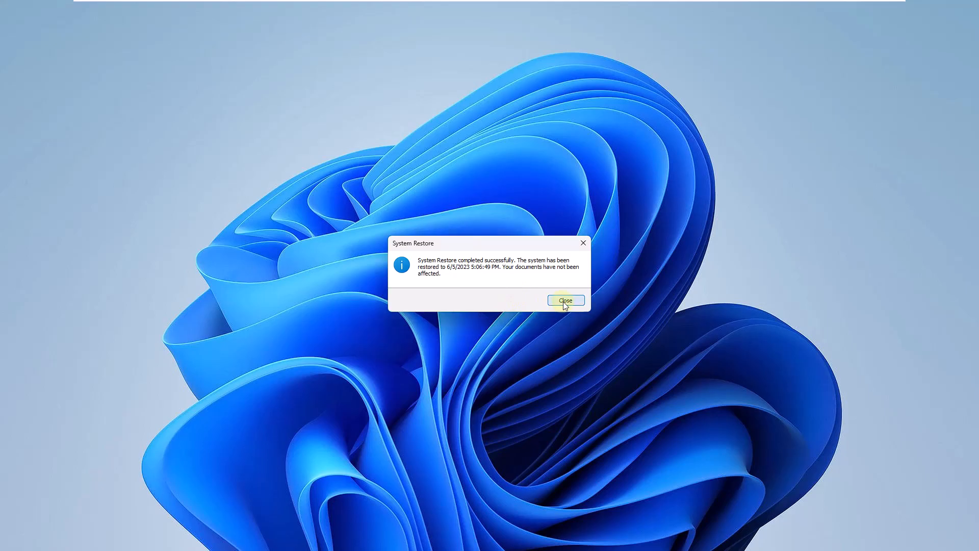
# - Close the restore success message and search Start for 'amd' to launch AMD Software
pyautogui.click(564, 300)
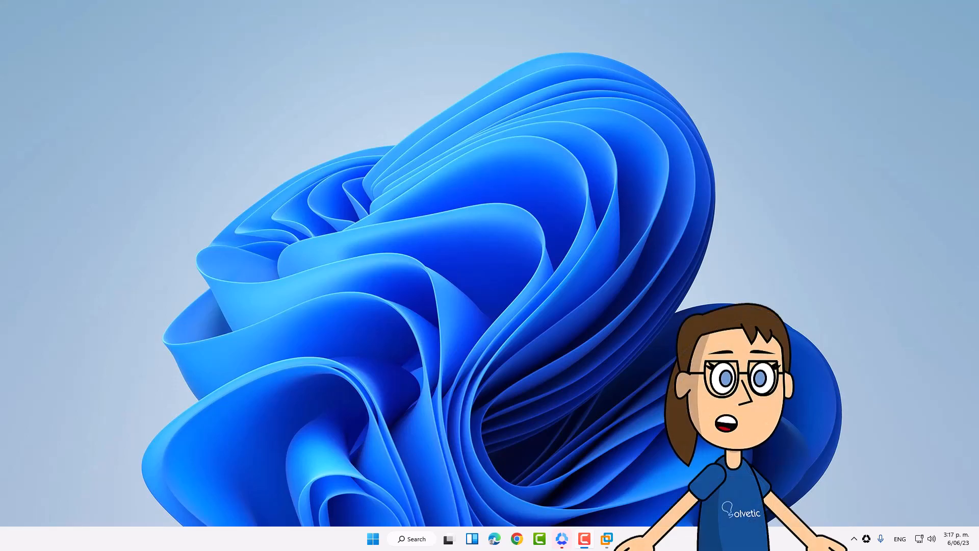
pyautogui.click(373, 538)
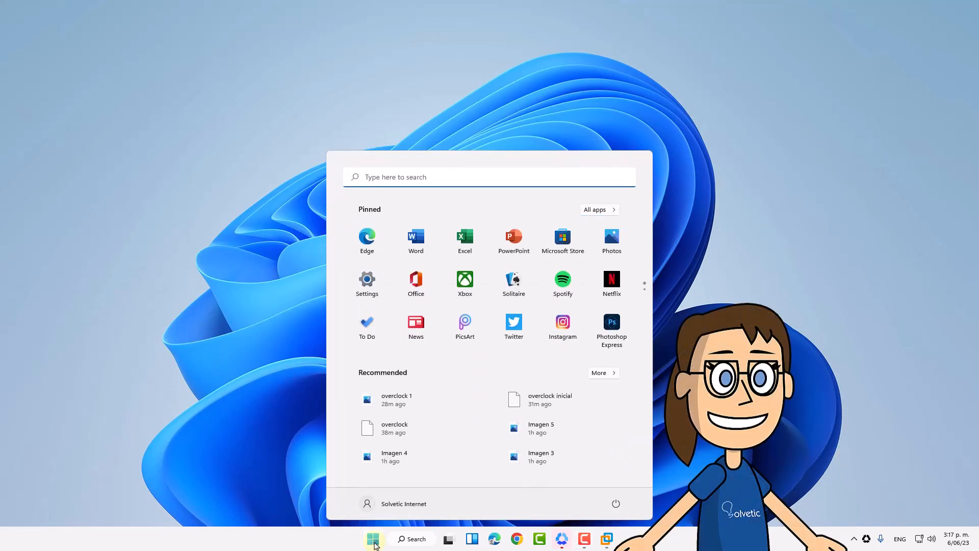
pyautogui.write('amd')
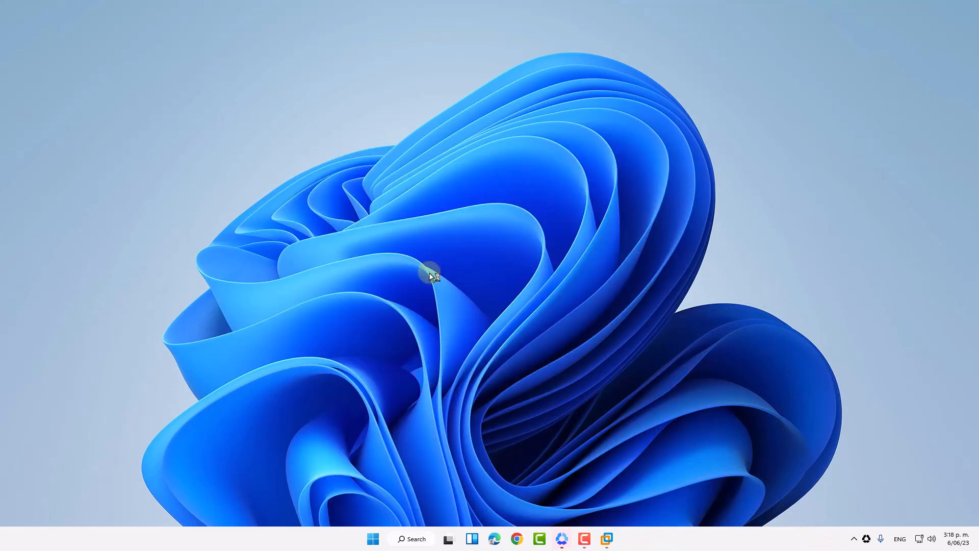
pyautogui.moveTo(405, 271)
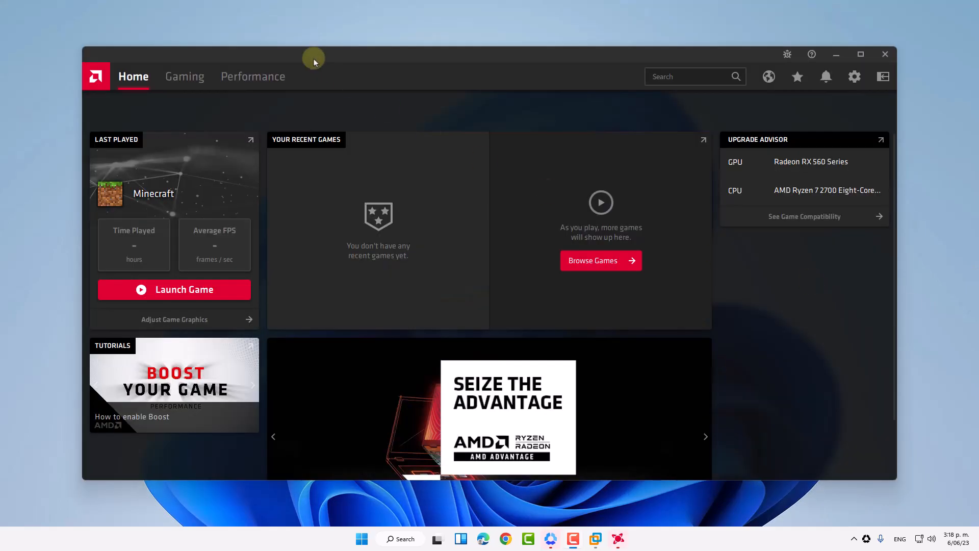
# - Under Performance > Tuning set Auto Tuning to Default, then close AMD Software
pyautogui.click(253, 76)
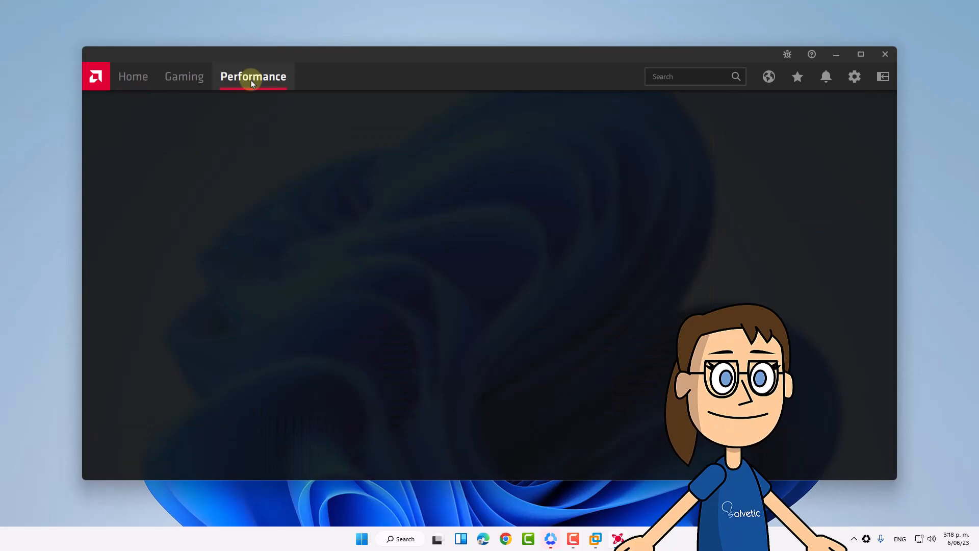
pyautogui.click(253, 77)
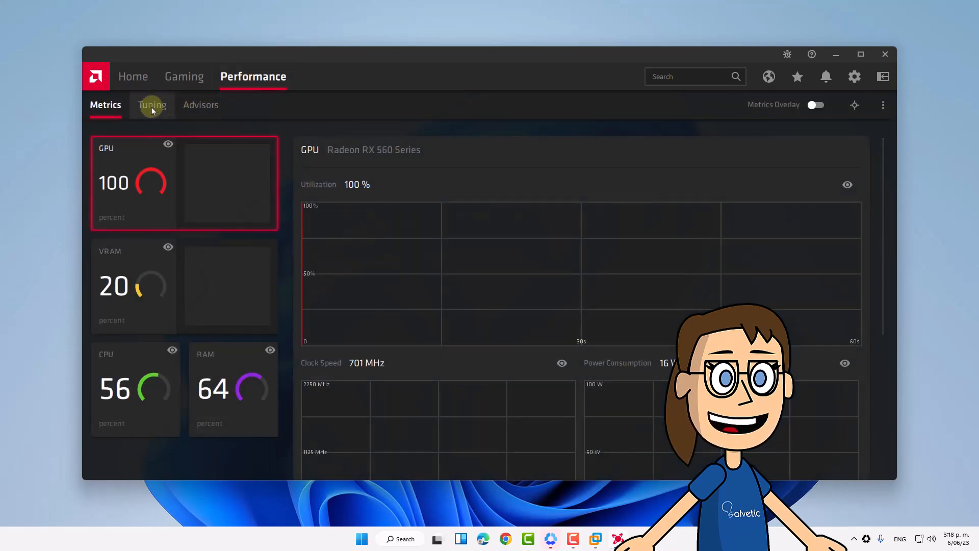
pyautogui.click(151, 105)
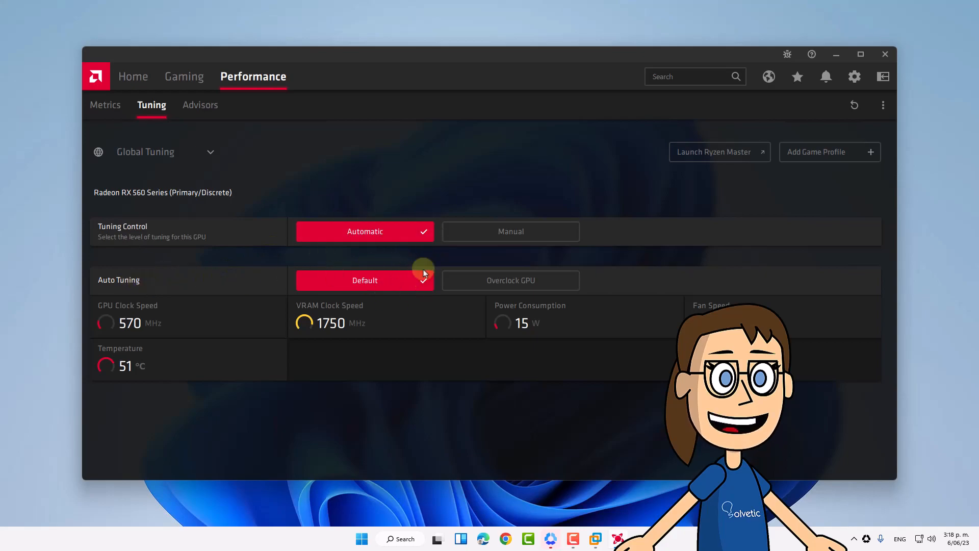
pyautogui.moveTo(507, 258)
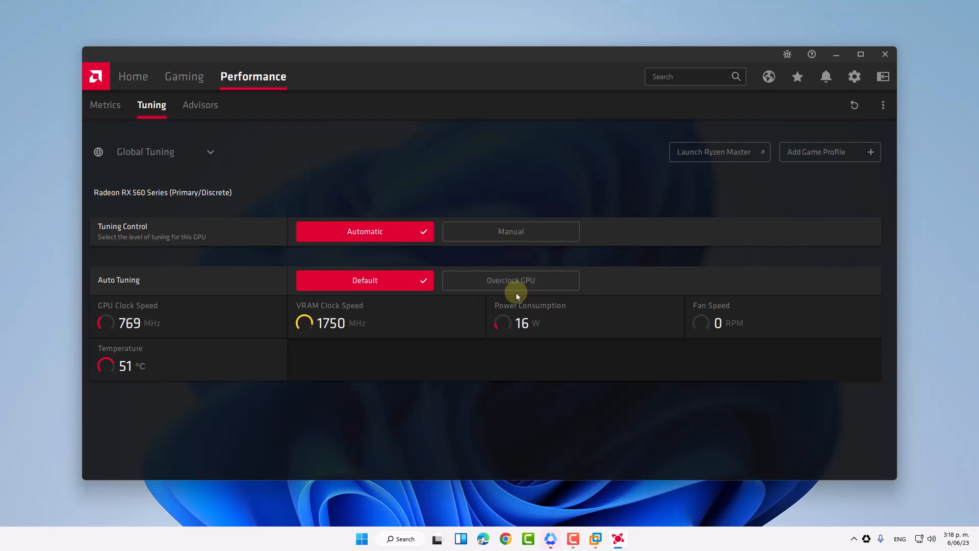
pyautogui.moveTo(833, 56)
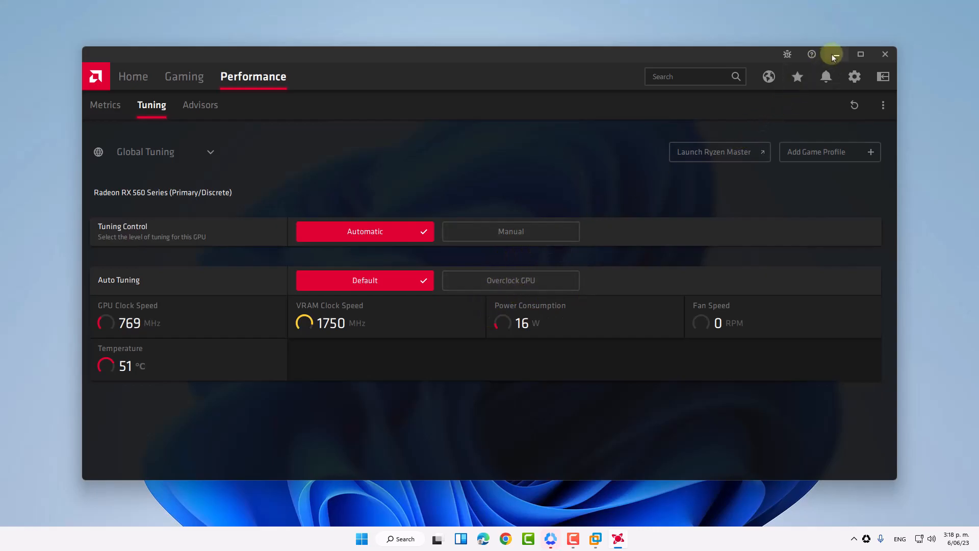
pyautogui.click(885, 55)
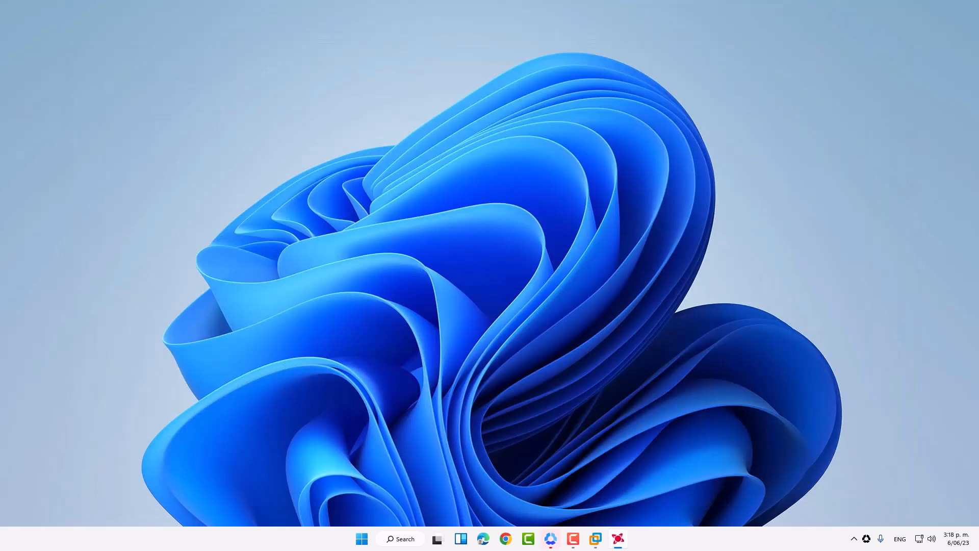